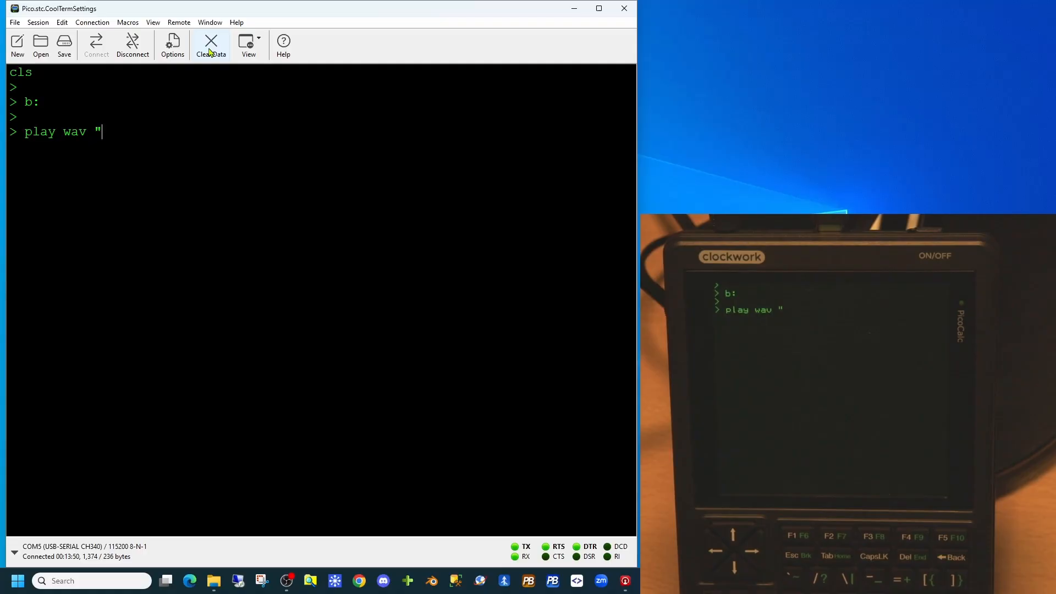
Replace the play wav command with a load command at the drive b: prompt.
type("Astral_in")
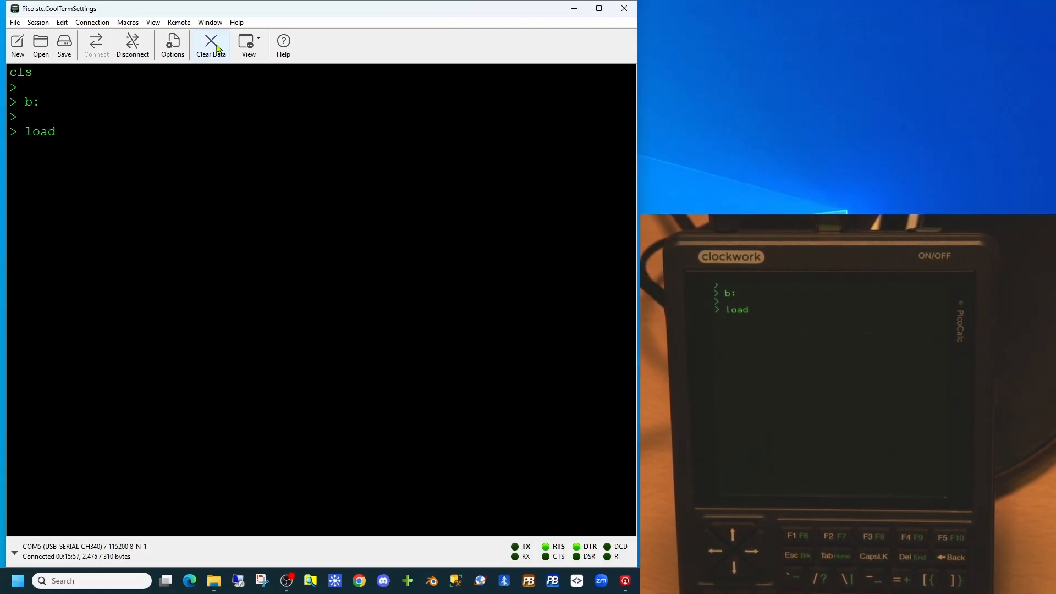
Show Picocalc.jpg on the PicoCalc with load jpg, then clear terminal and screen.
type("jpg \"")
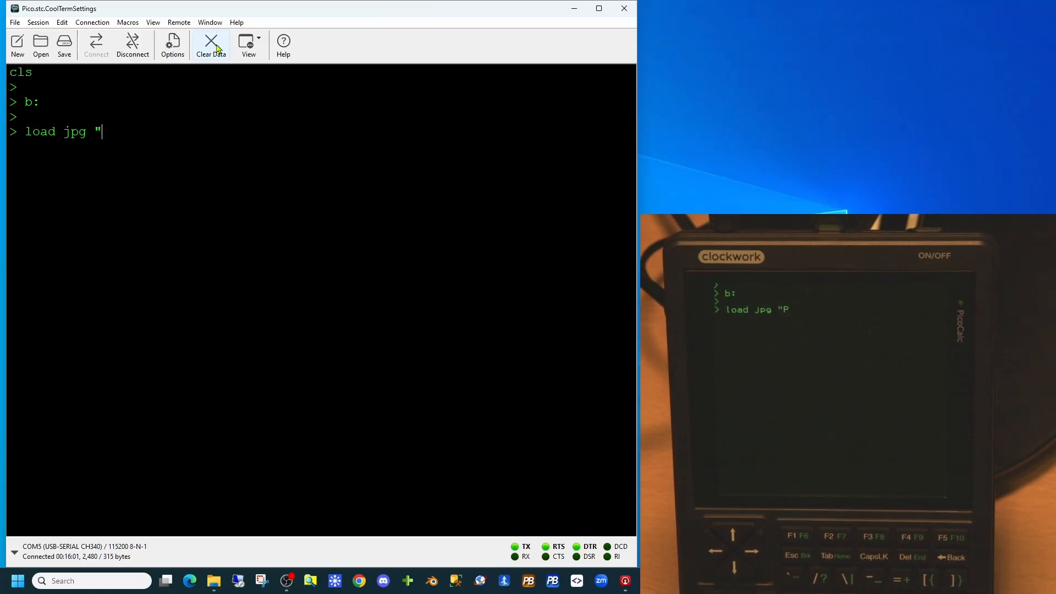
type("Picocalc.jpg")
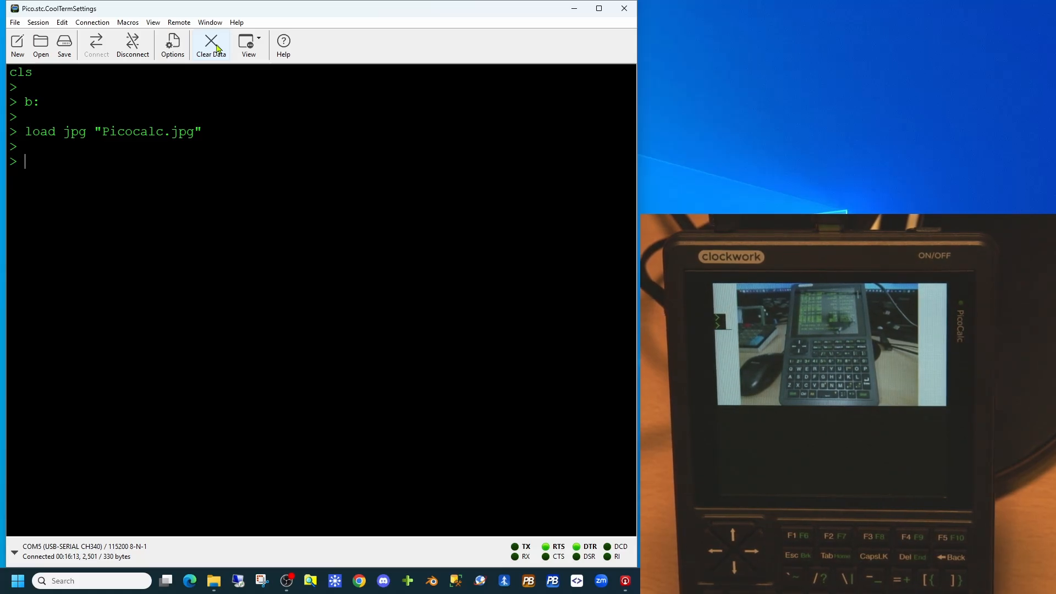
left_click(211, 42)
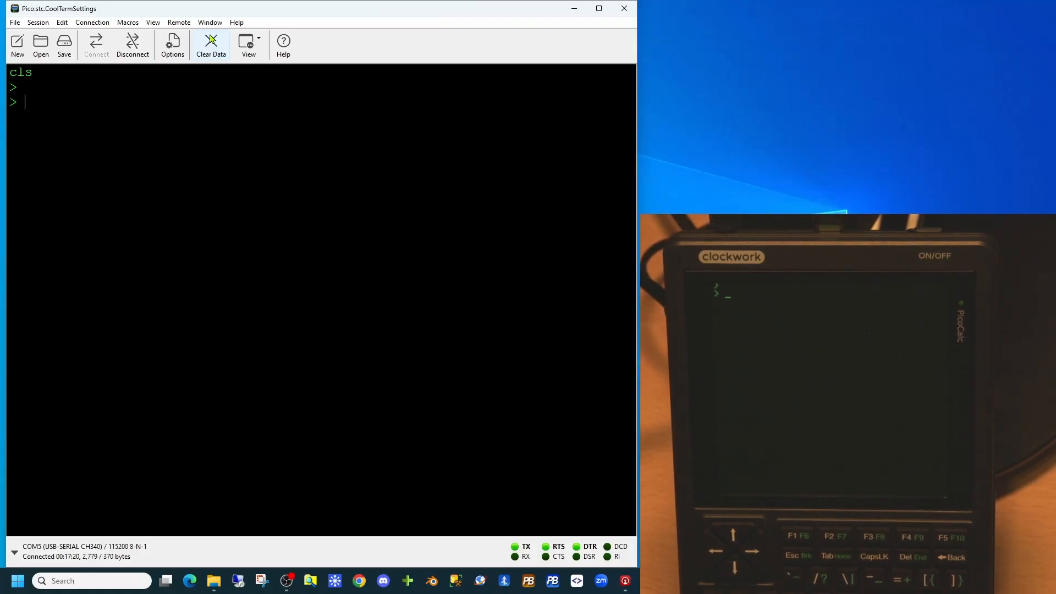
Run cls:load jpg "Picocalc.jpg",0,80 to redraw the image at position 0,80.
type("cls:load")
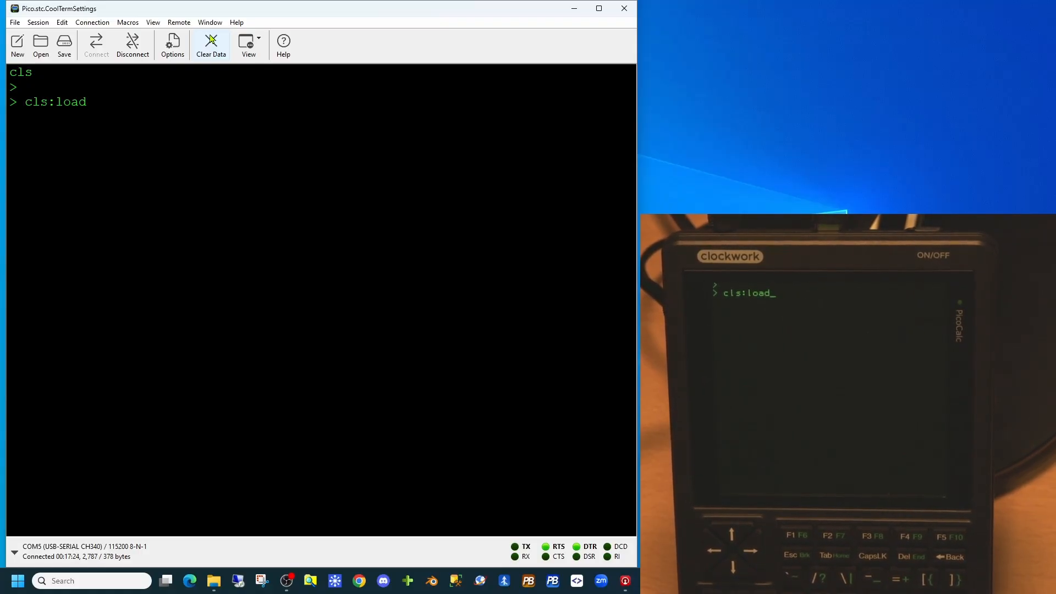
type("jpg \"Pico")
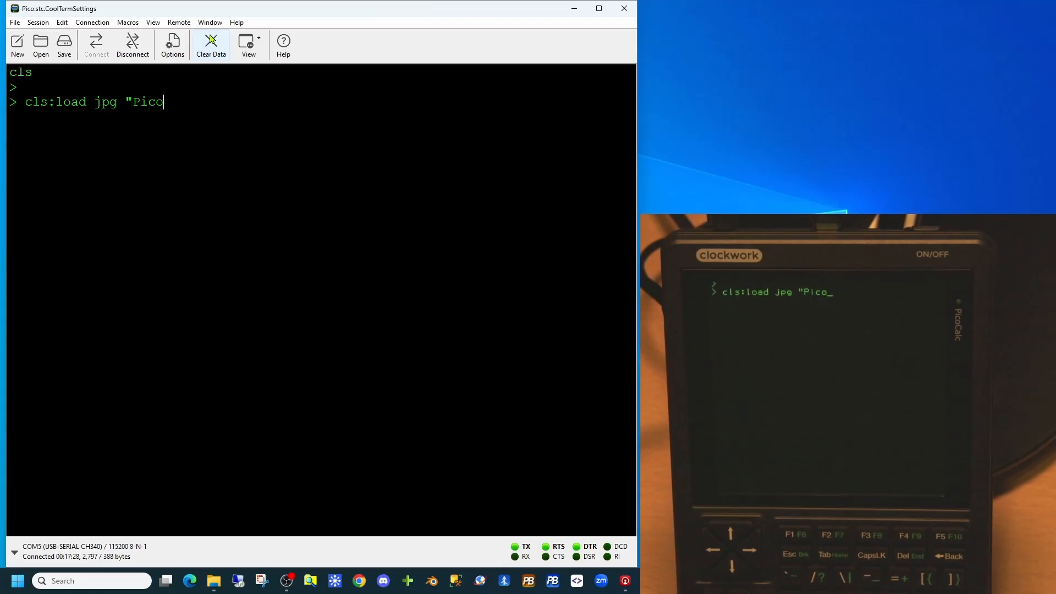
type("calc.jpg\",")
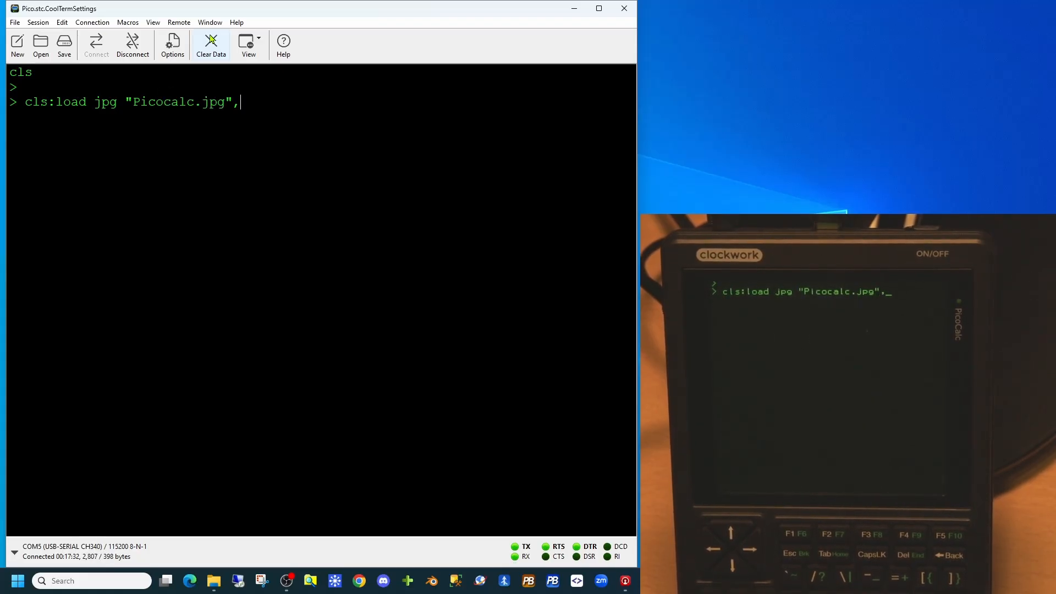
type("0,80")
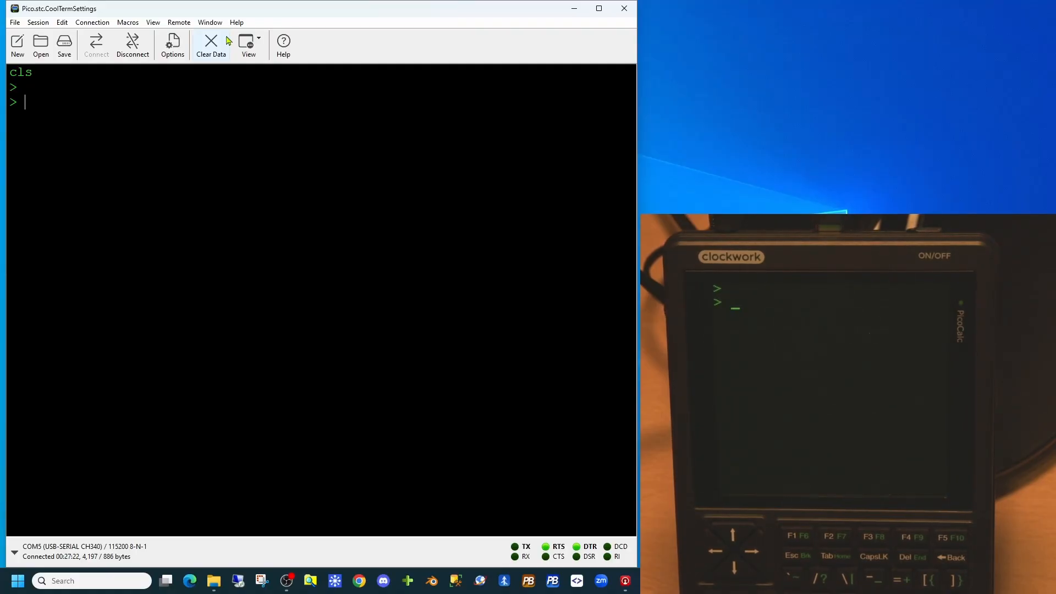
Print "Font 2" at 10,40 in font 2, revert to font 1, cls, print "hi there".
type("font 2: print @(10,40) \"Font 2\"")
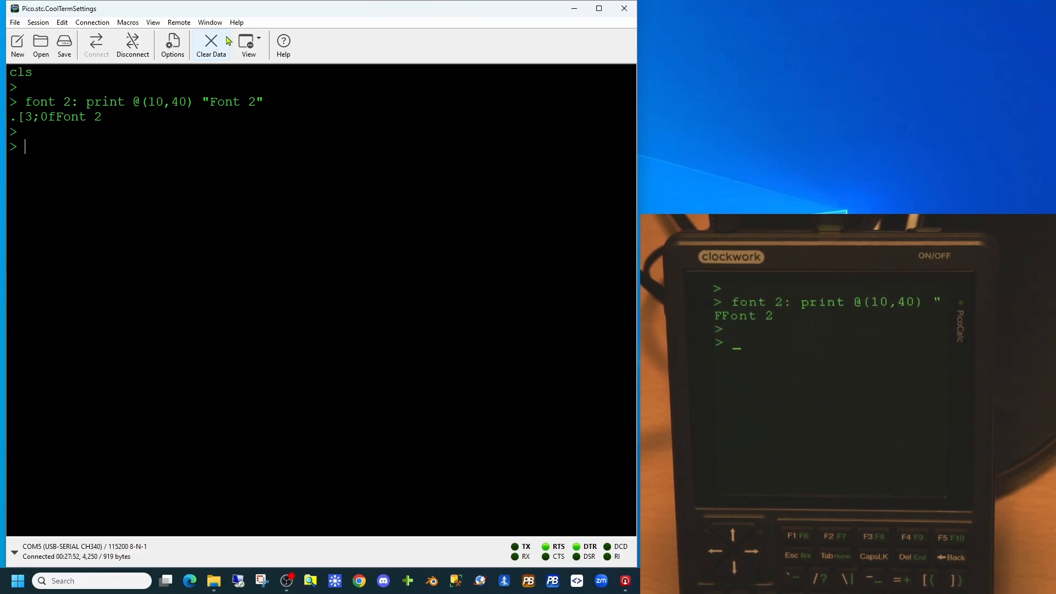
type("font 1")
type("cls")
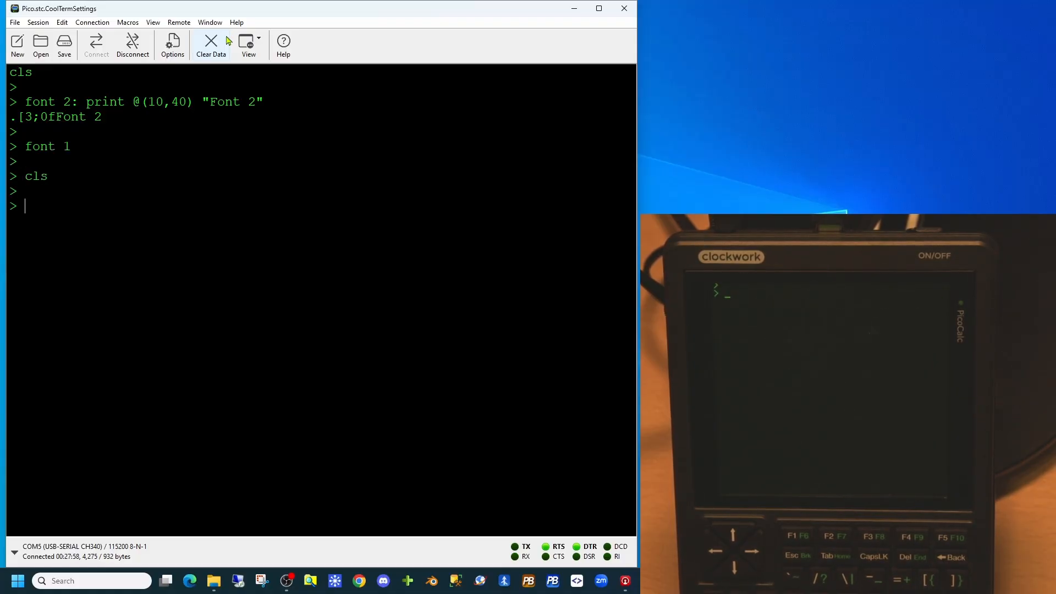
type("print \"hi ther")
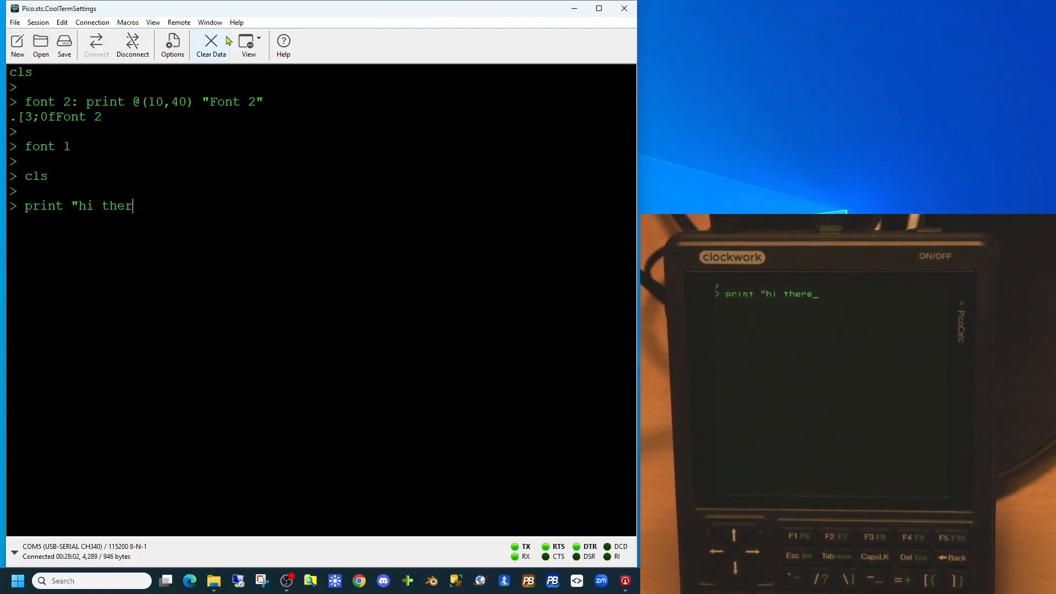
key("enter")
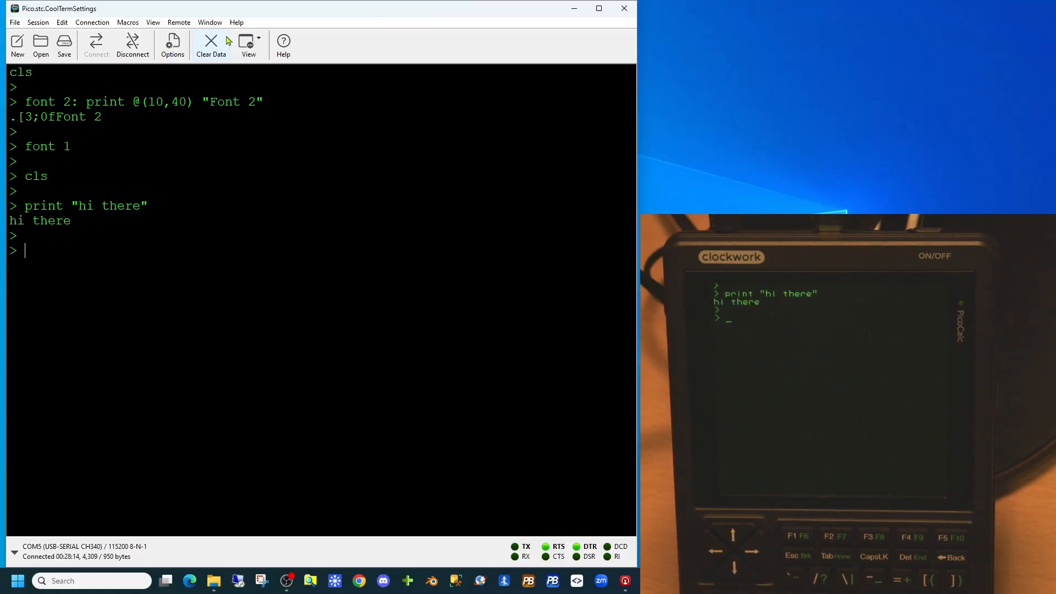
Print "hi there" in blue with color rgb(0,0,255), then switch to rgb(0,255,0).
type("color rgb(0,0,255)")
type("print \"hi there")
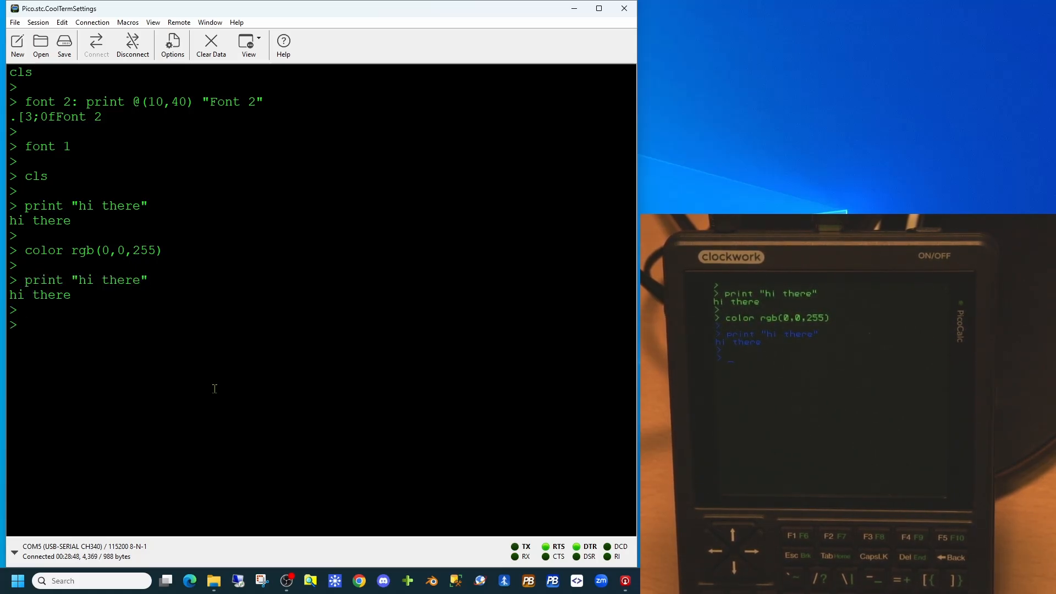
type("color rgb(0,255,0)")
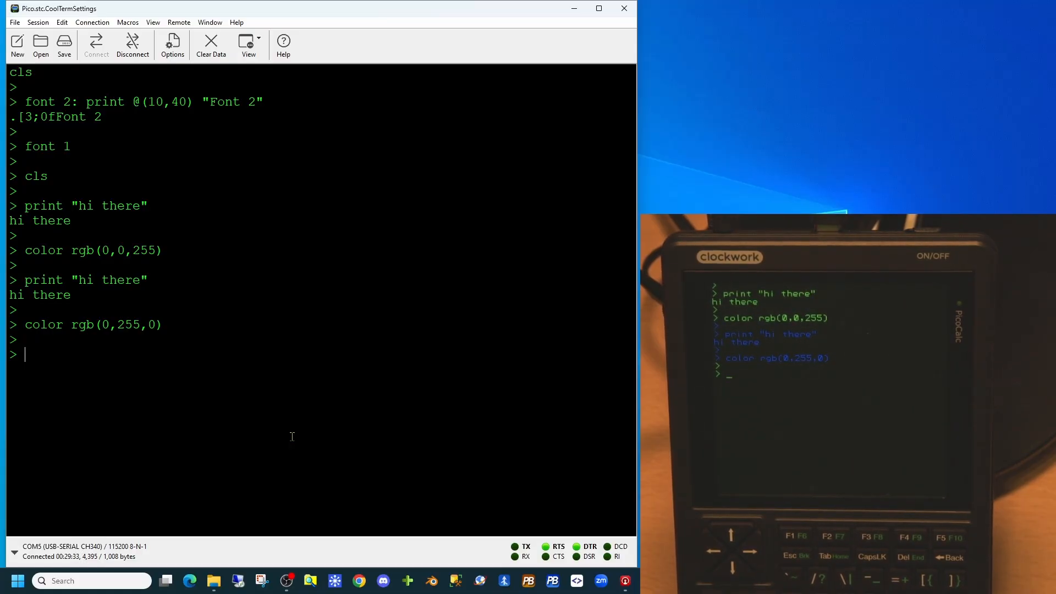
List easter.bas and highlight the Easter Sunday line, Year parameter and return type.
type("list")
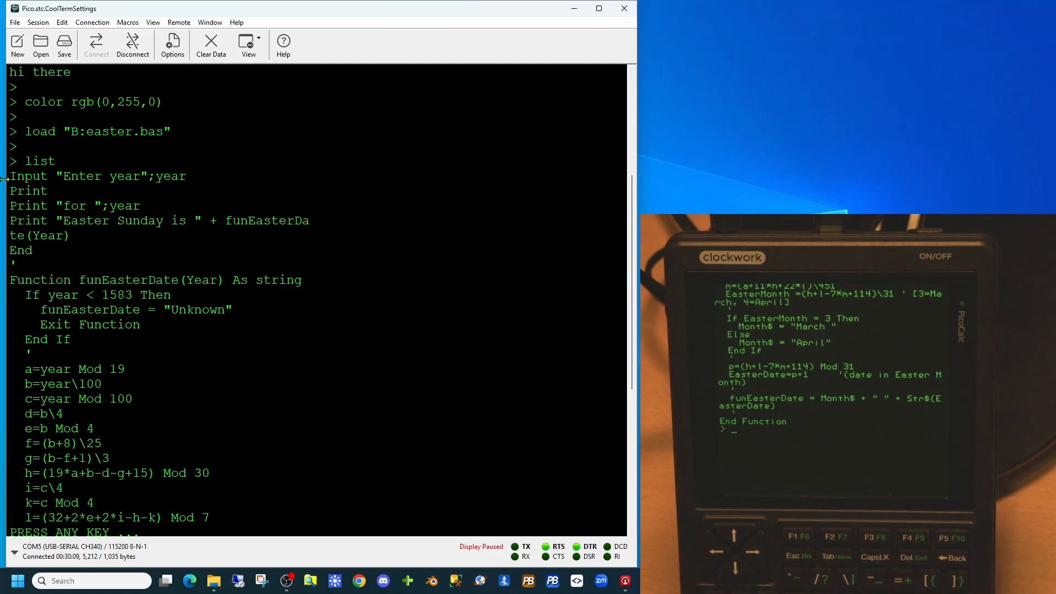
double_click(98, 176)
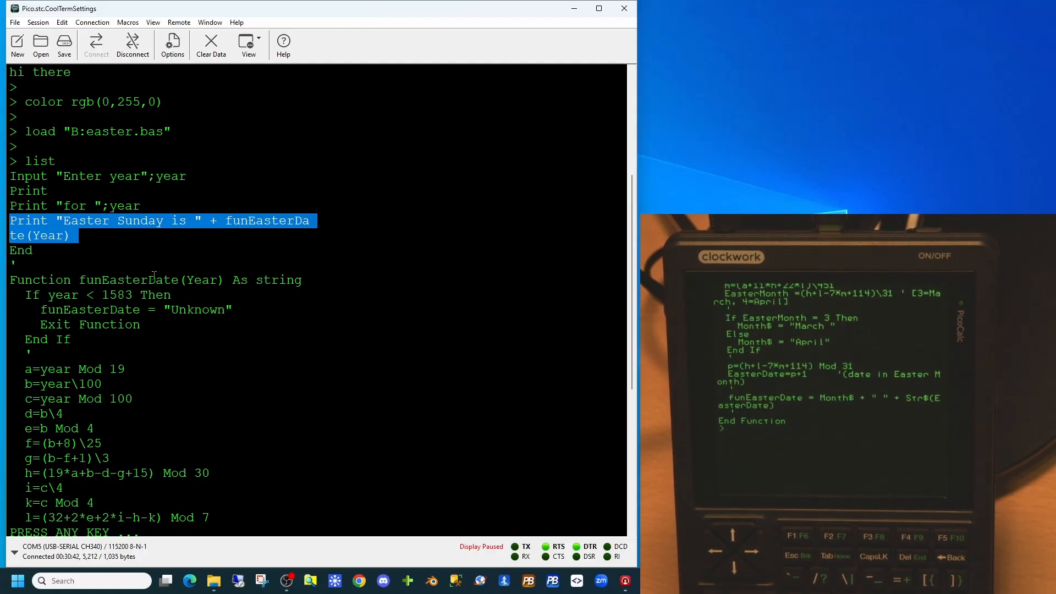
double_click(201, 280)
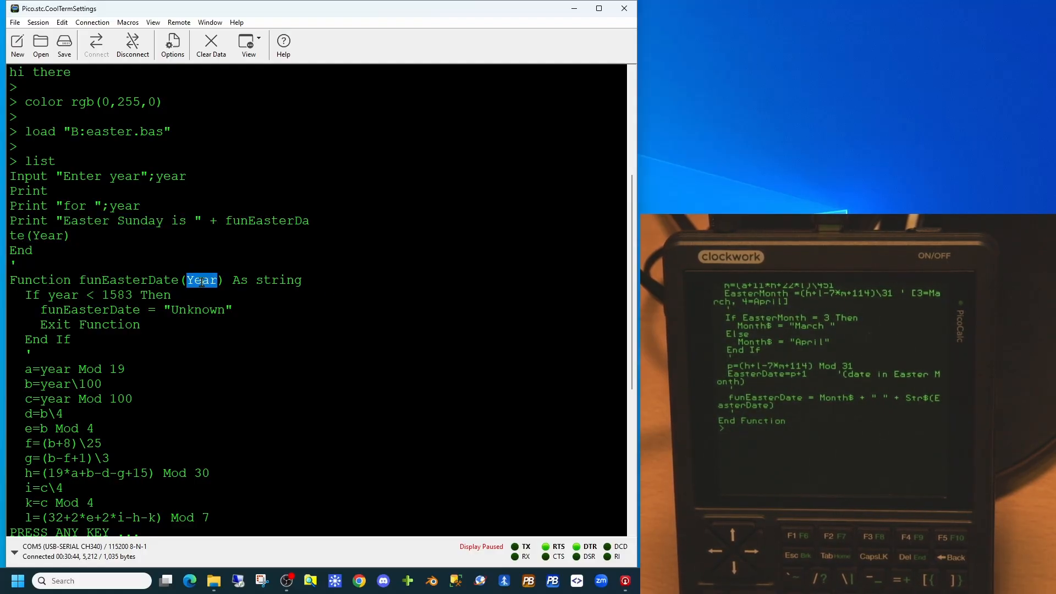
double_click(281, 280)
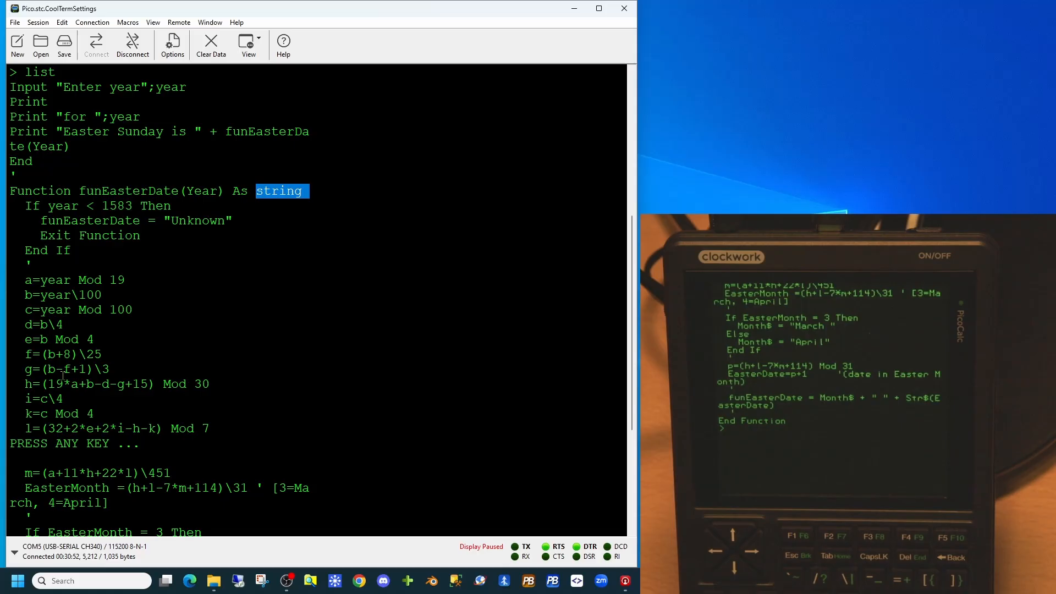
Scroll through the rest of the listing and clear it from the terminal.
scroll("down", 3)
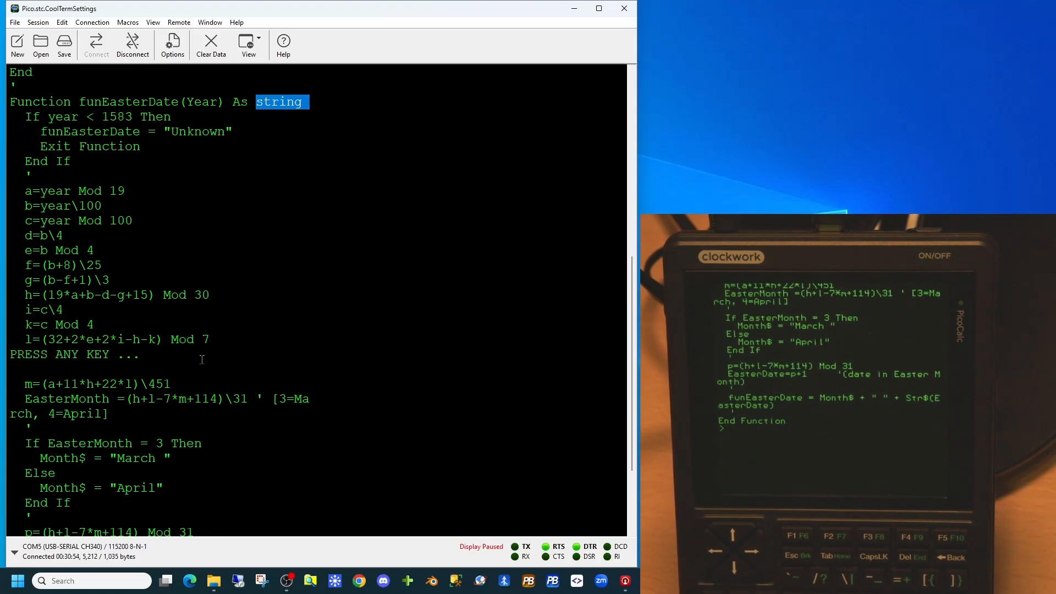
scroll("down", 3)
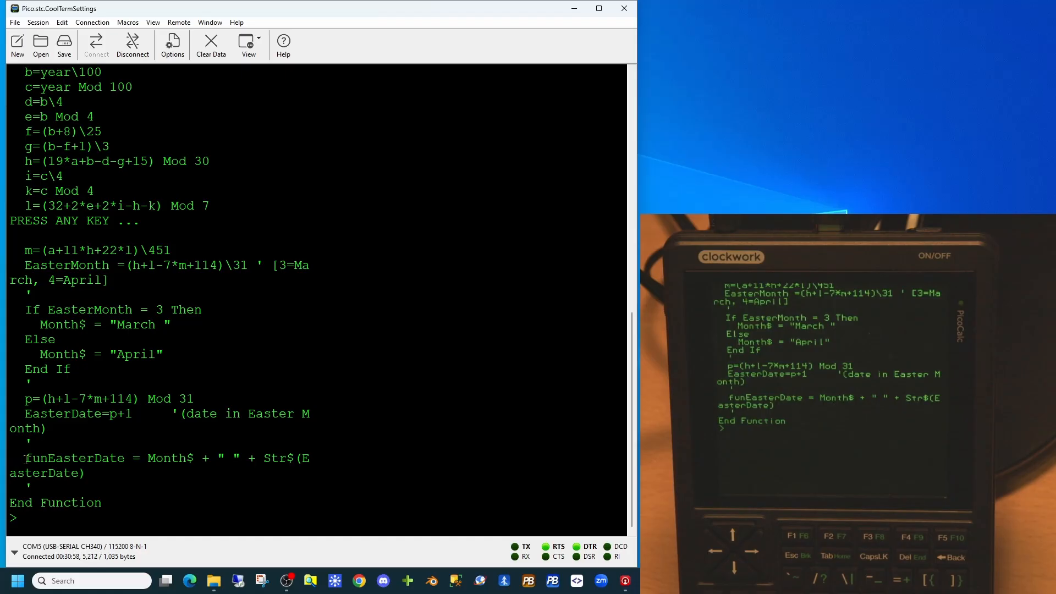
double_click(74, 458)
type("run")
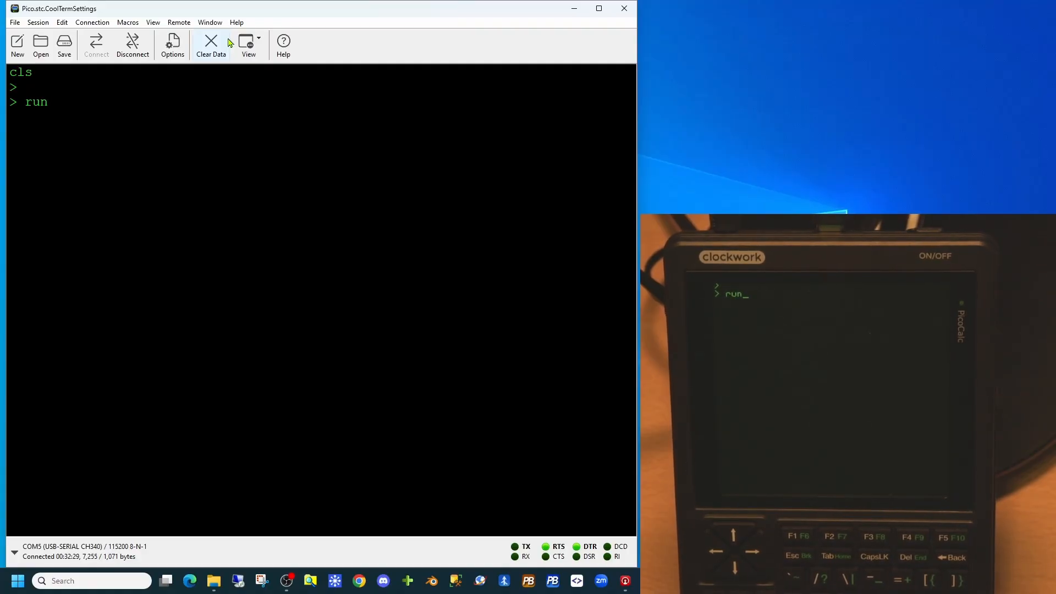
Run easter.bas for year 2026, getting April 5, then list the program.
key("enter")
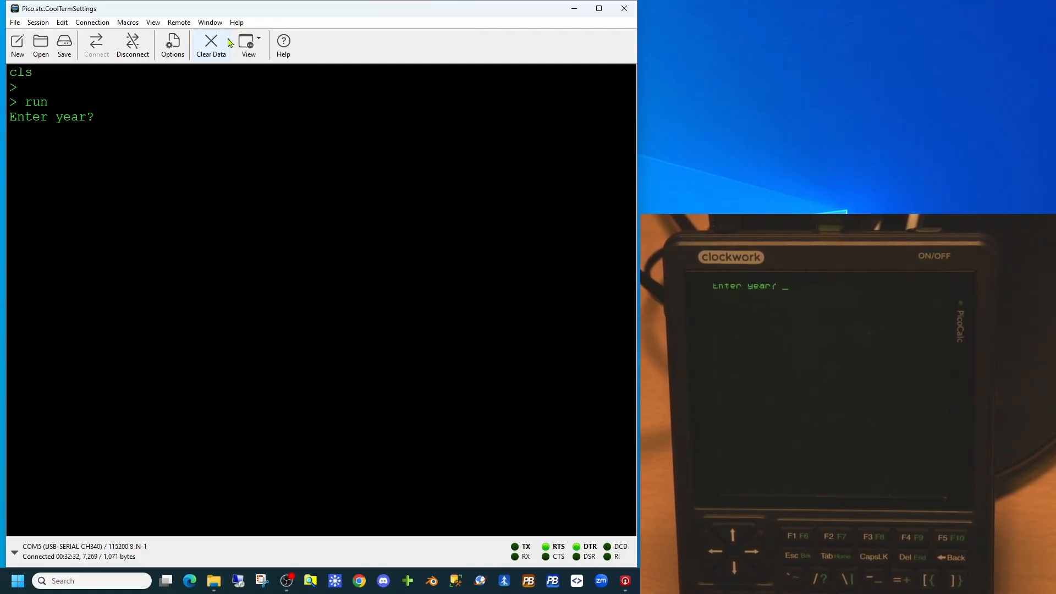
type("20")
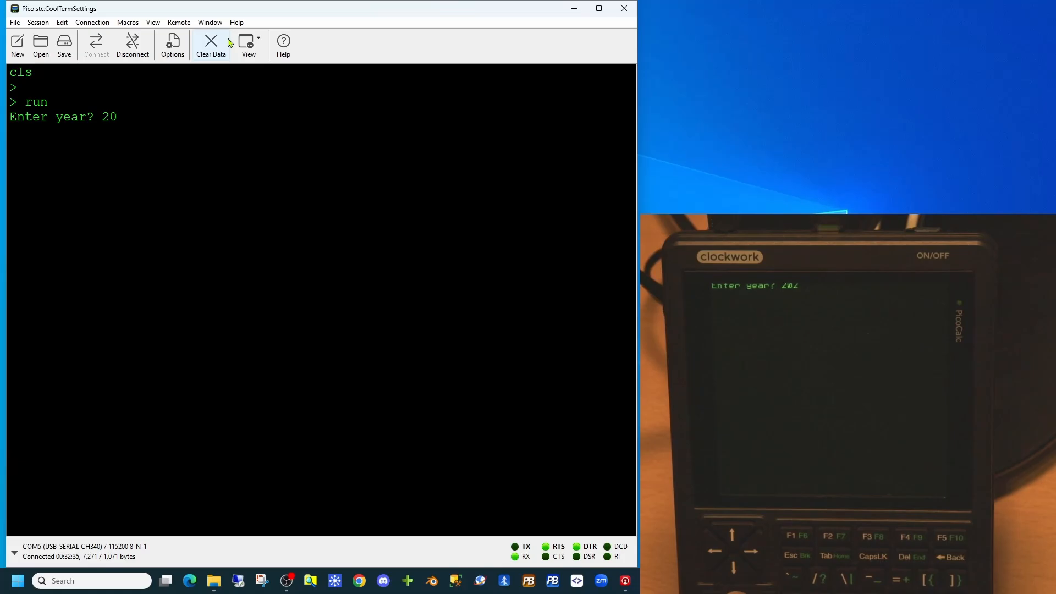
type("26")
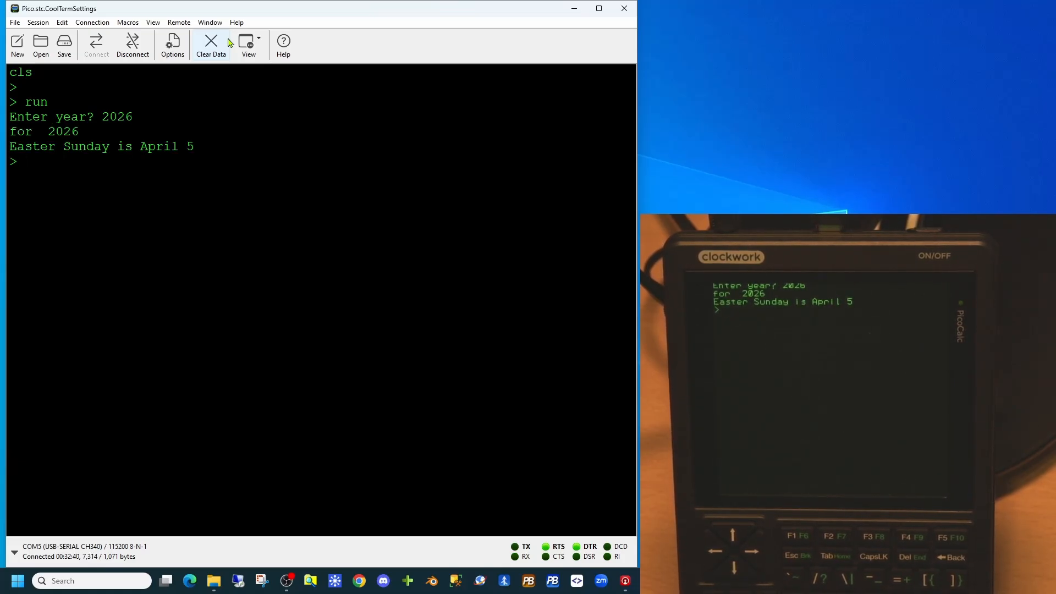
type("list")
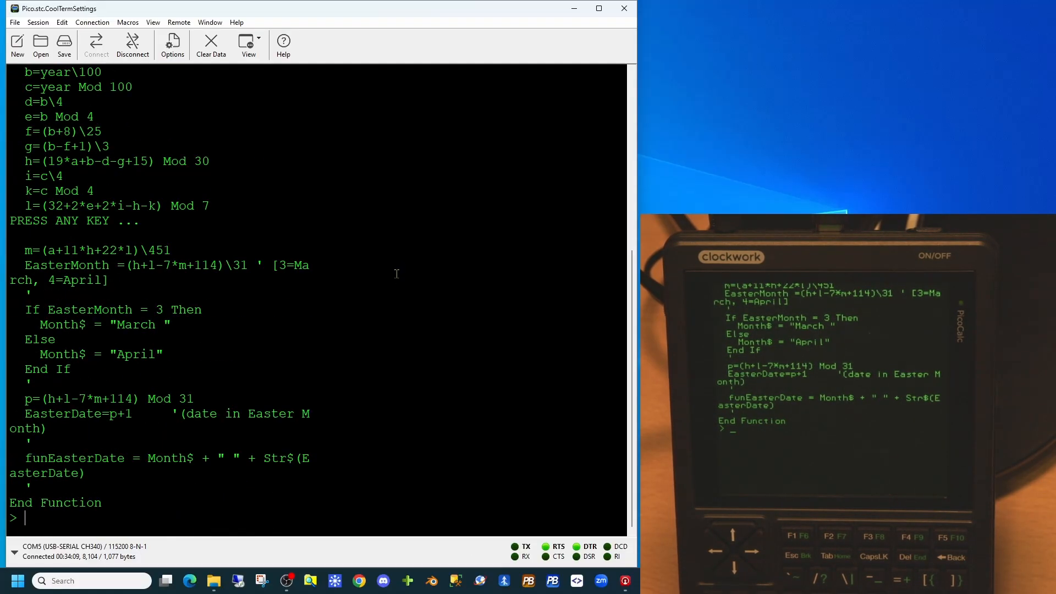
Save the program as b:easter.bas and start an xmodem send on the PicoCalc.
type("save \"b:easter.bas")
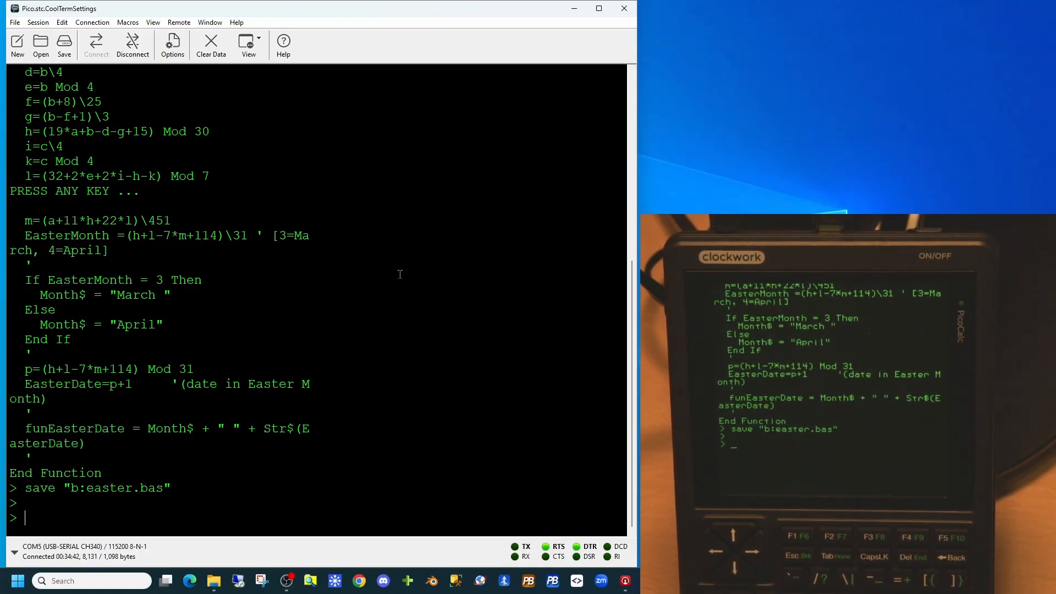
type("xmodem sen")
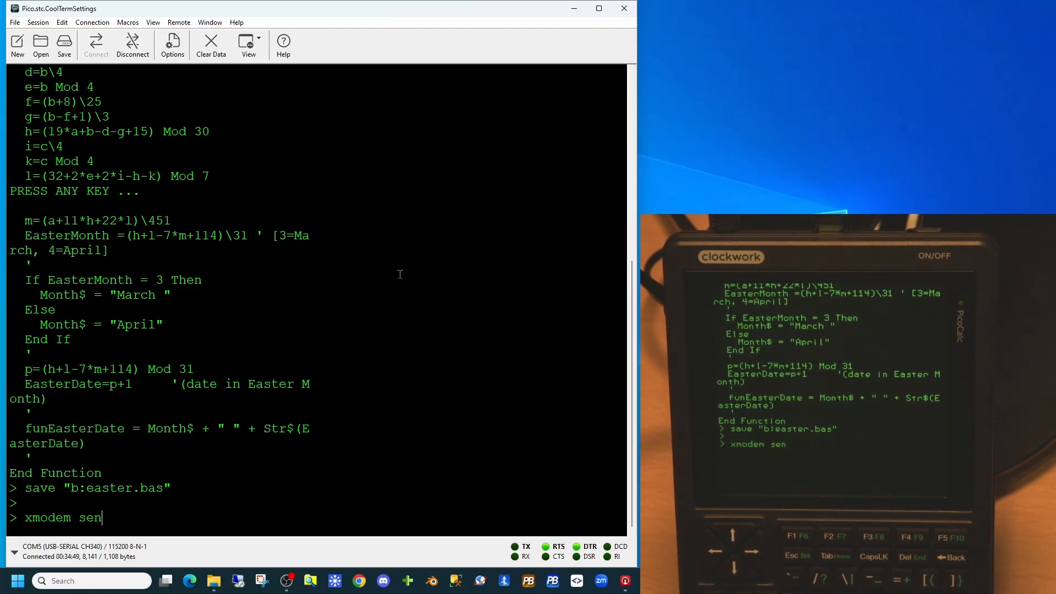
type("d")
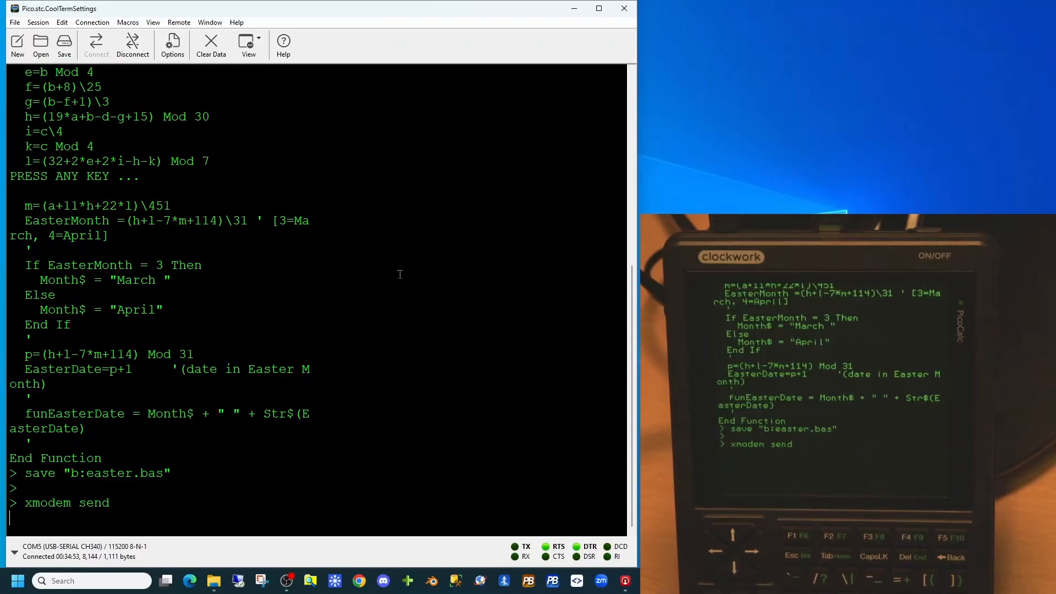
left_click(93, 22)
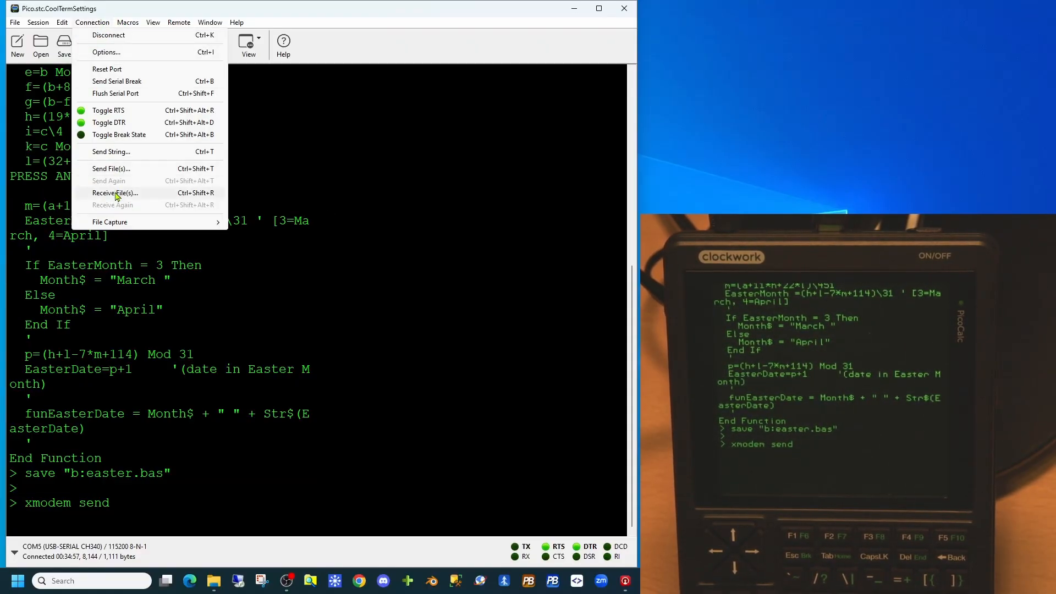
Receive the file via XMODEM, overwriting Easter.bas in the PC's Code folder.
left_click(115, 193)
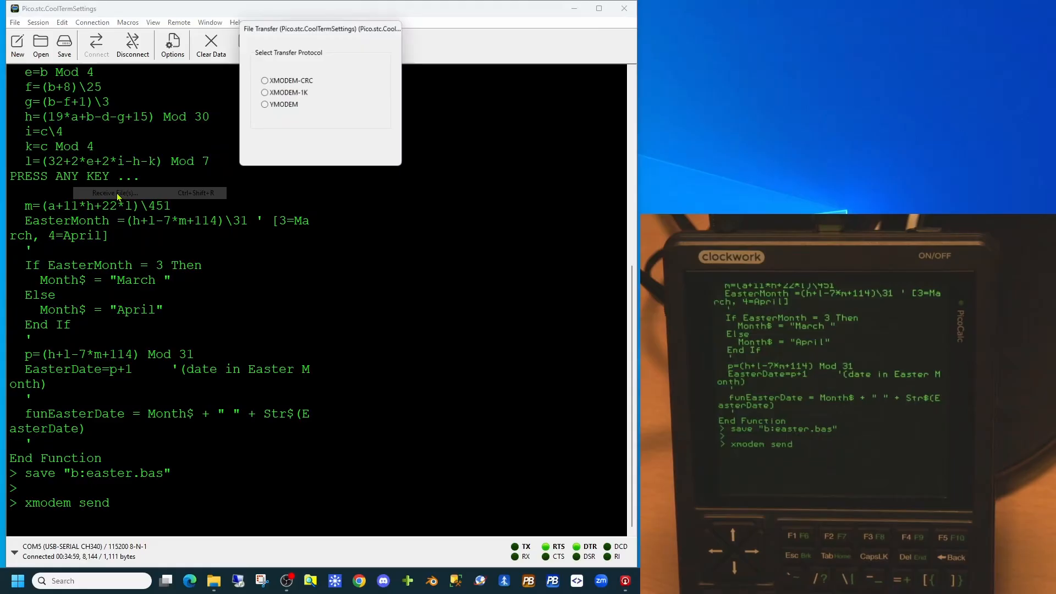
left_click(264, 69)
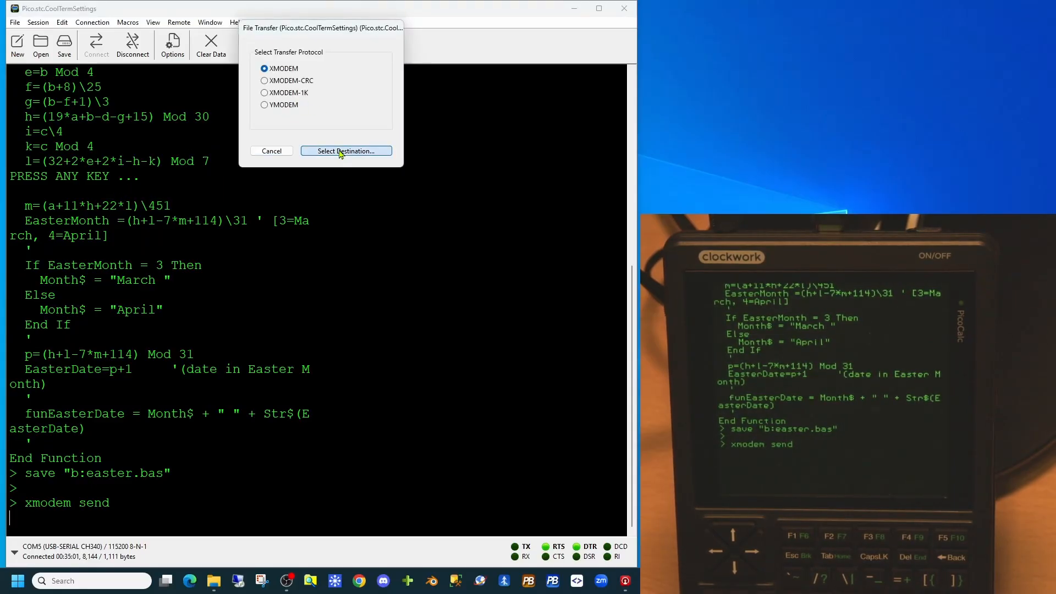
left_click(346, 150)
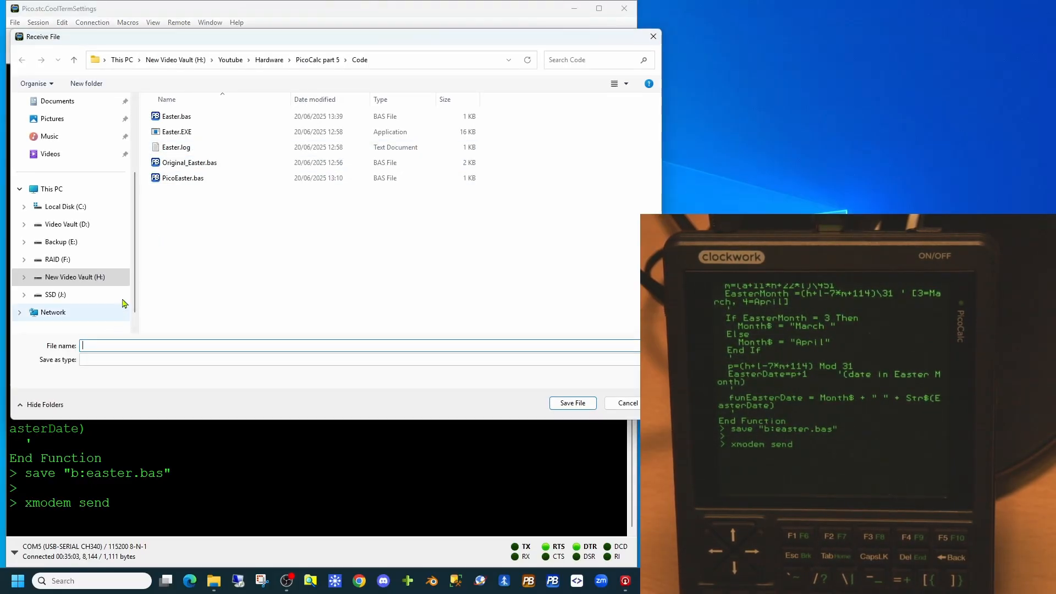
left_click(177, 116)
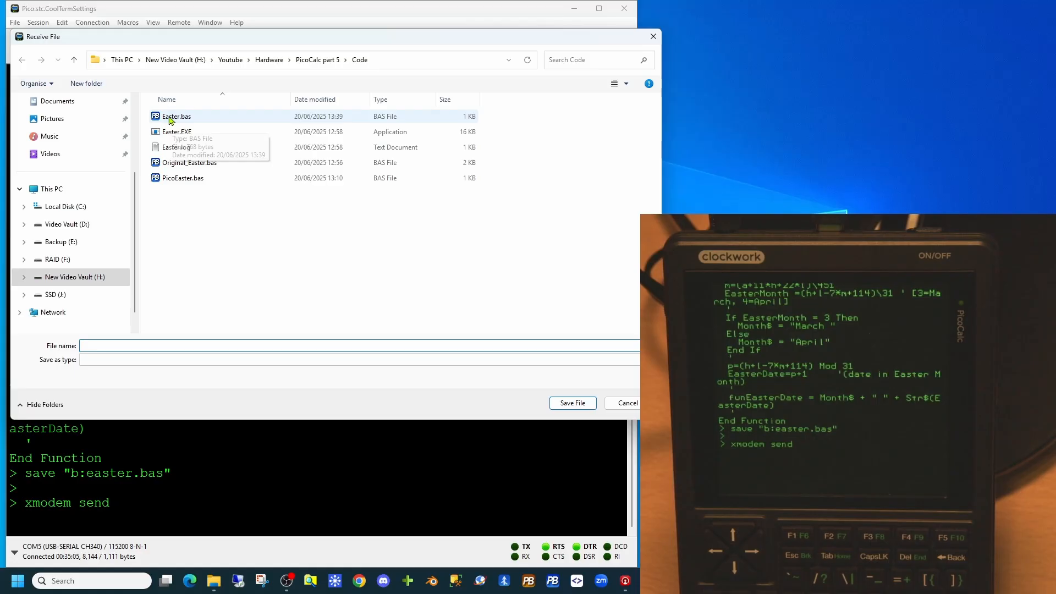
left_click(176, 116)
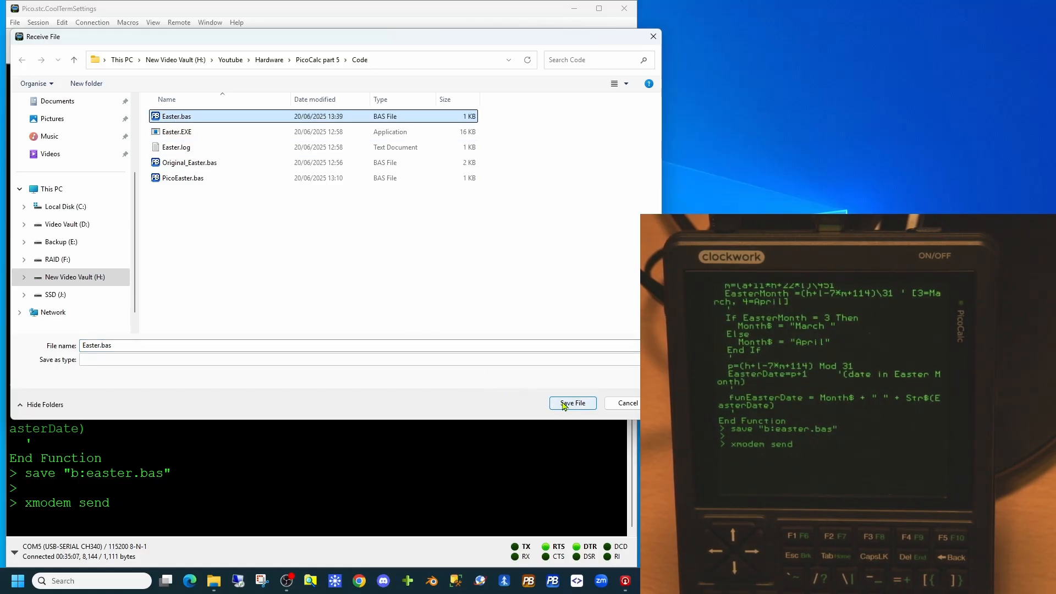
left_click(573, 402)
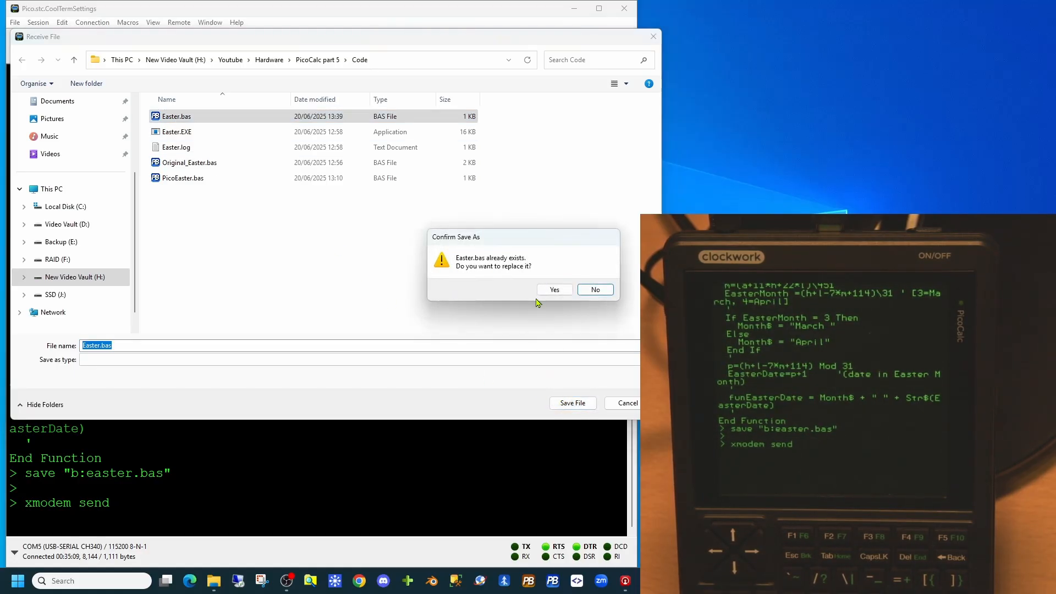
left_click(555, 290)
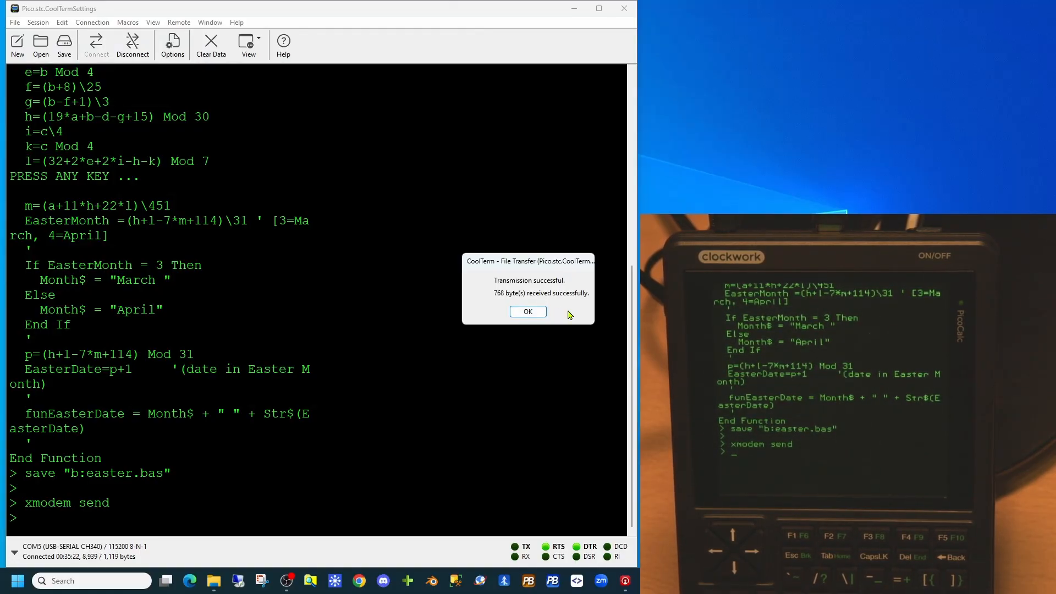
left_click(527, 311)
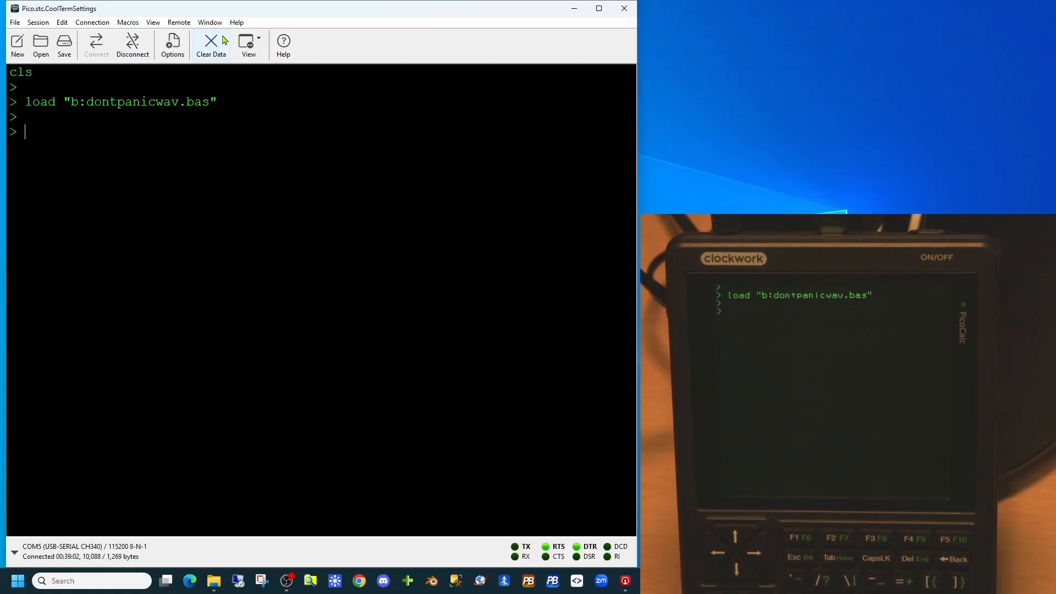
List the dontpanicwav.bas program loaded from drive b:.
type("list")
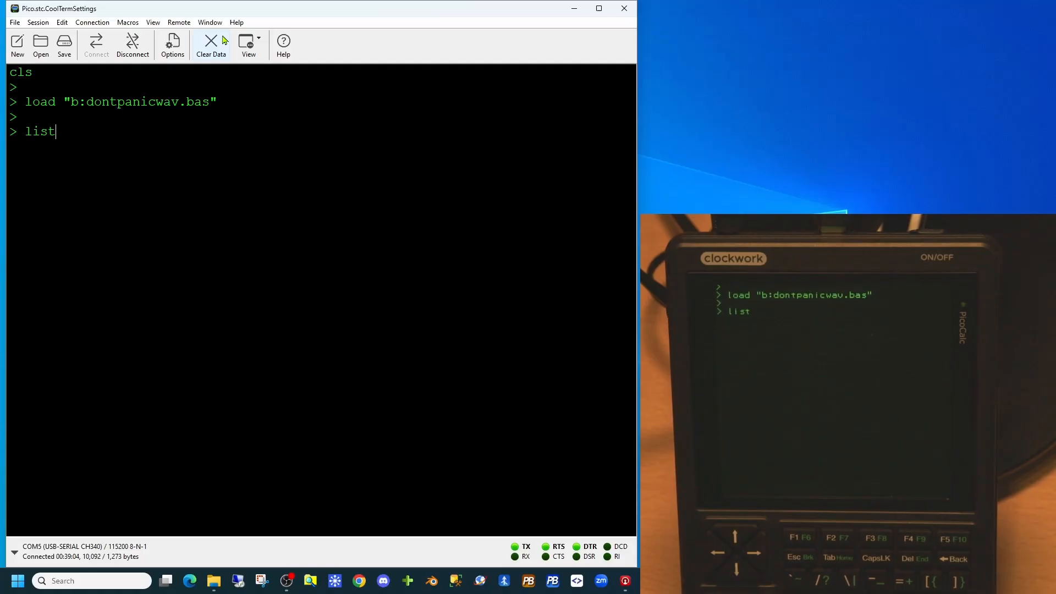